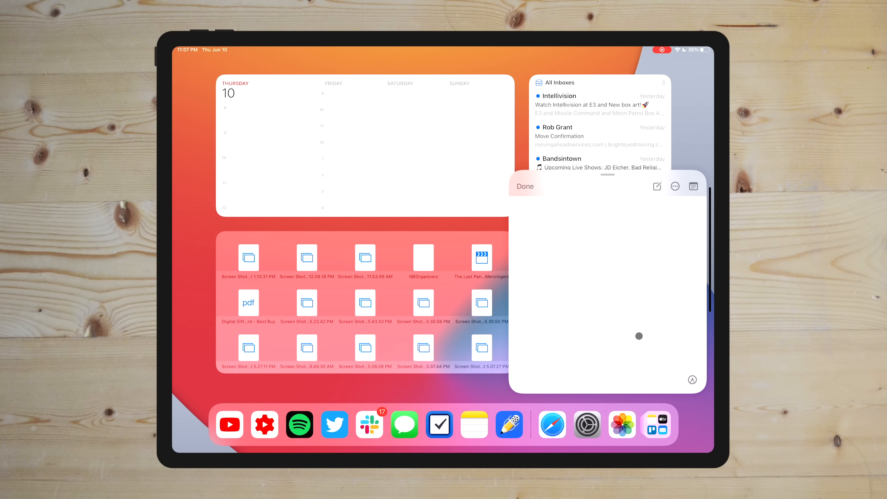
- Write 'Dan@a' in the Quick Note and handwrite 555-55 below it with Apple Pencil
left_click(605, 254)
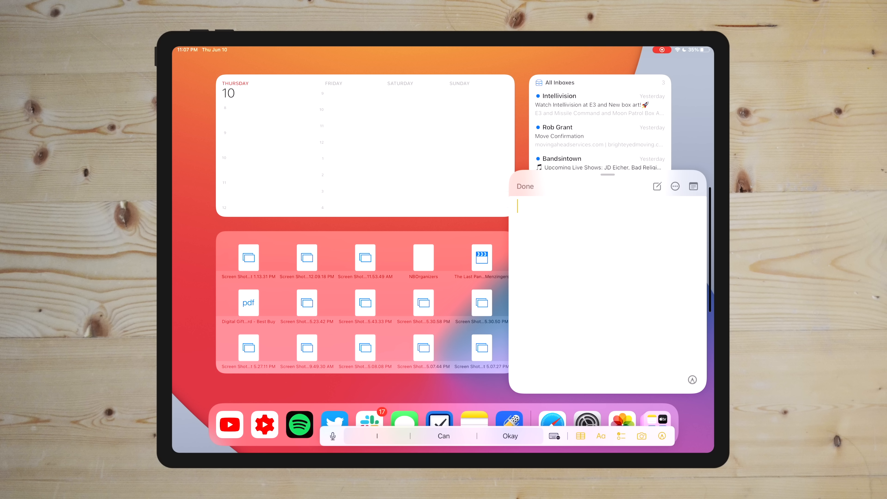
type("Dan@a")
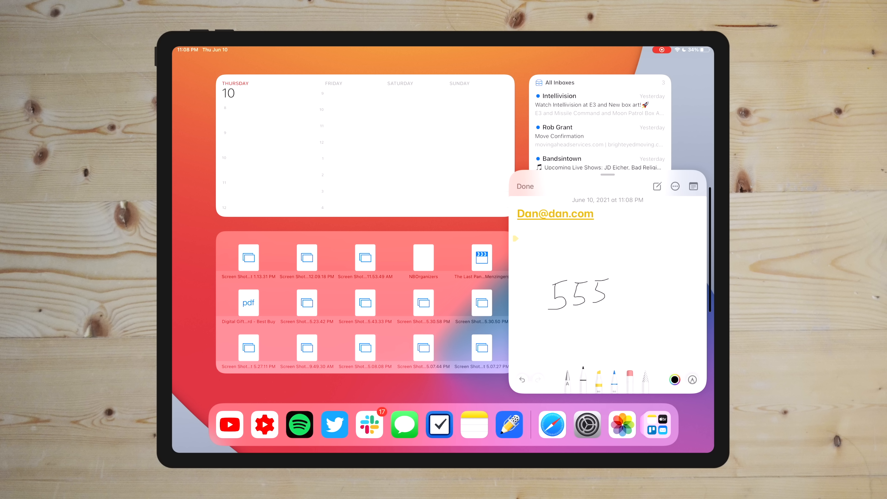
left_click_drag(617, 286, 667, 286)
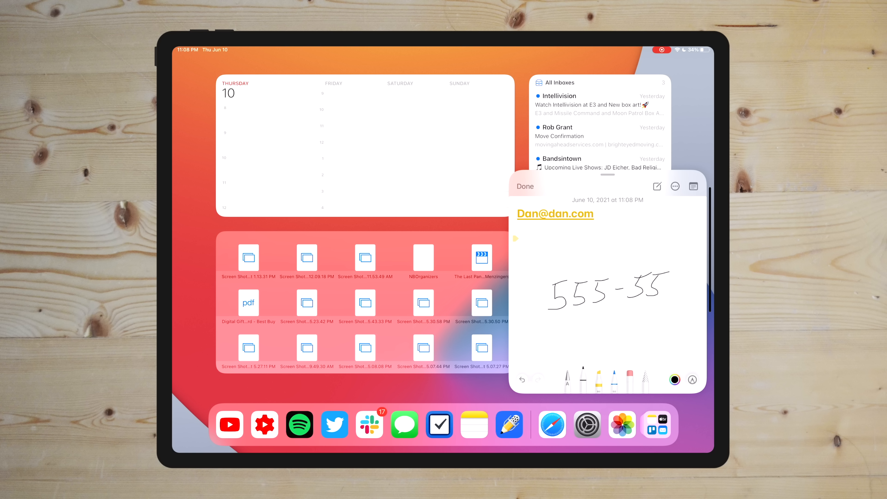
left_click_drag(656, 288, 690, 282)
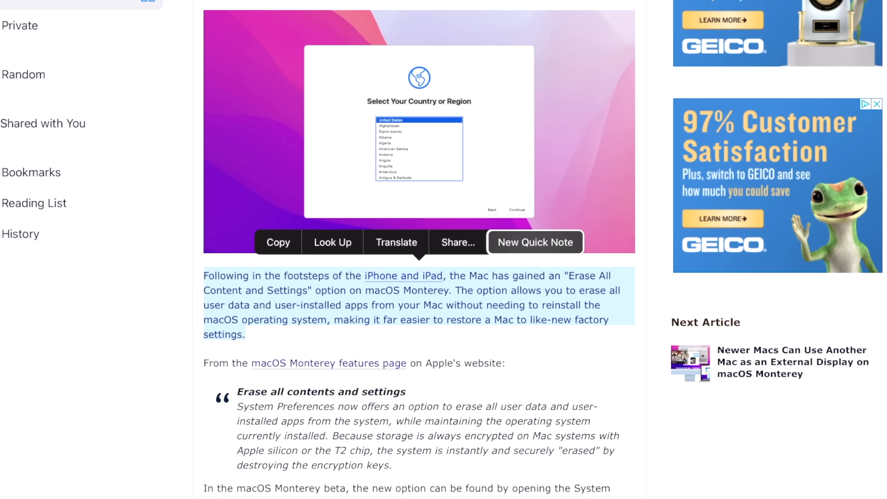
- Create a new Quick Note from the selected Erase All Content and Settings paragraph
left_click(534, 242)
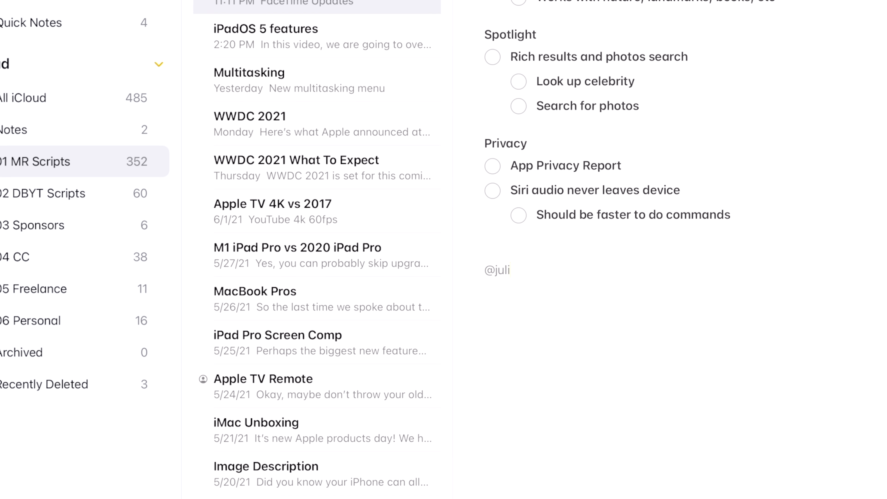
type("Check this note out!")
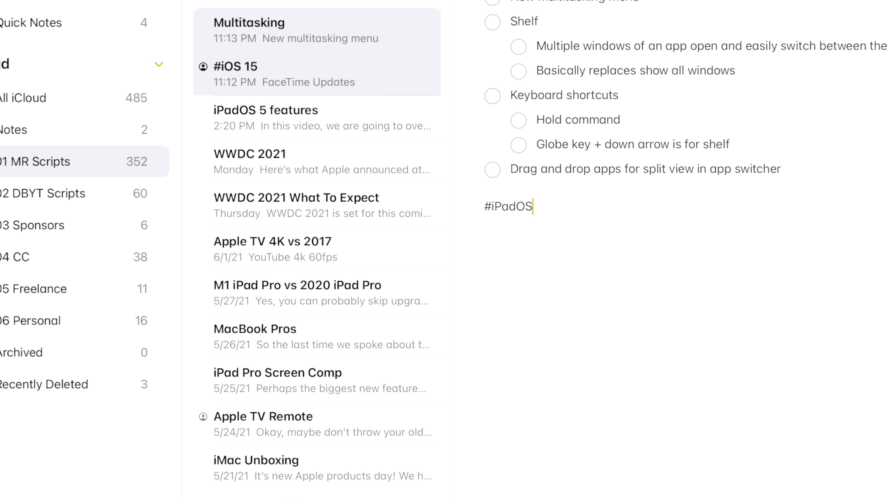
type("15")
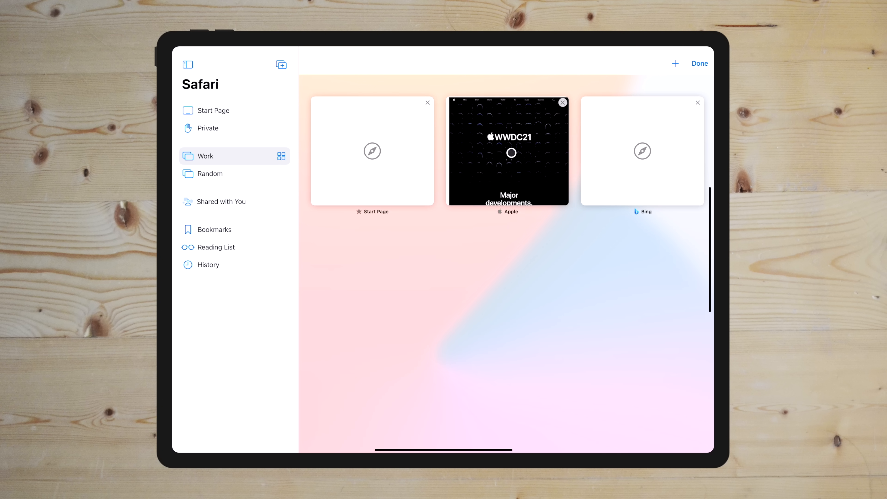
left_click(210, 173)
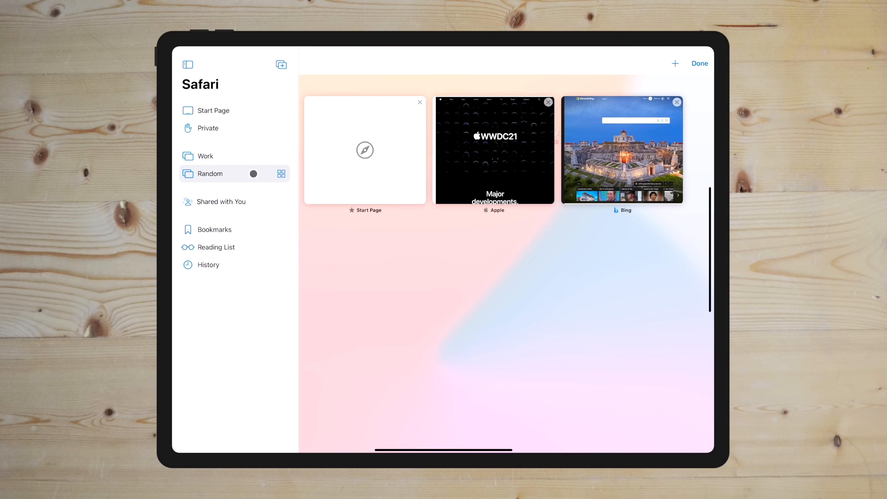
left_click(205, 156)
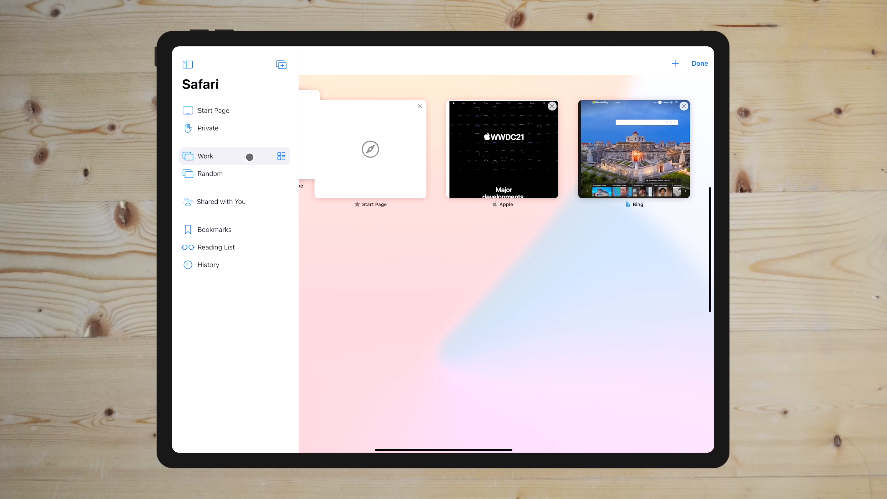
left_click(209, 173)
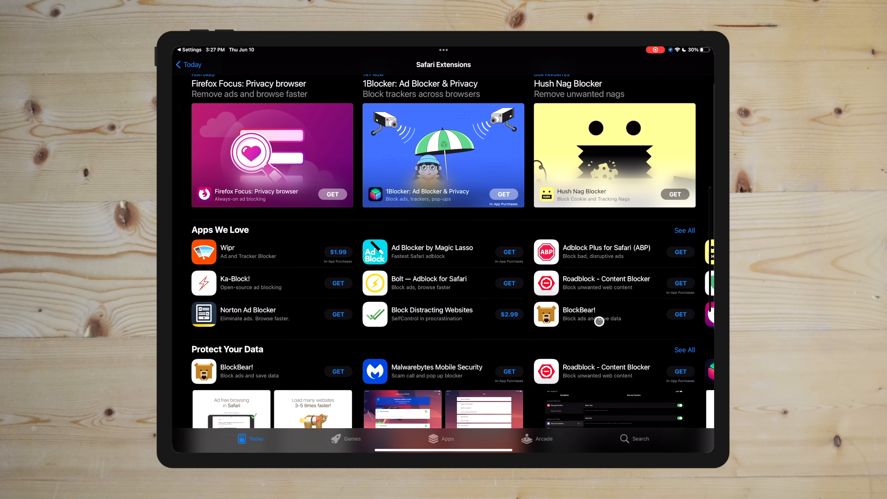
scroll("down", 3)
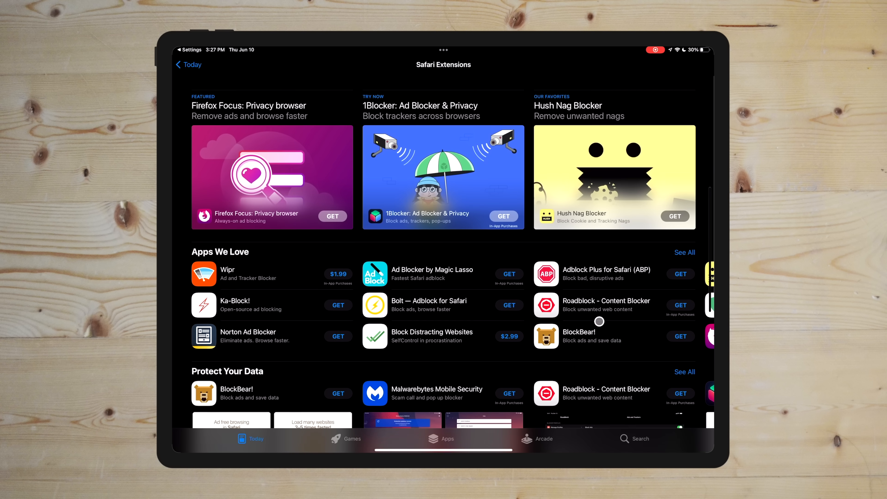
scroll("down", 3)
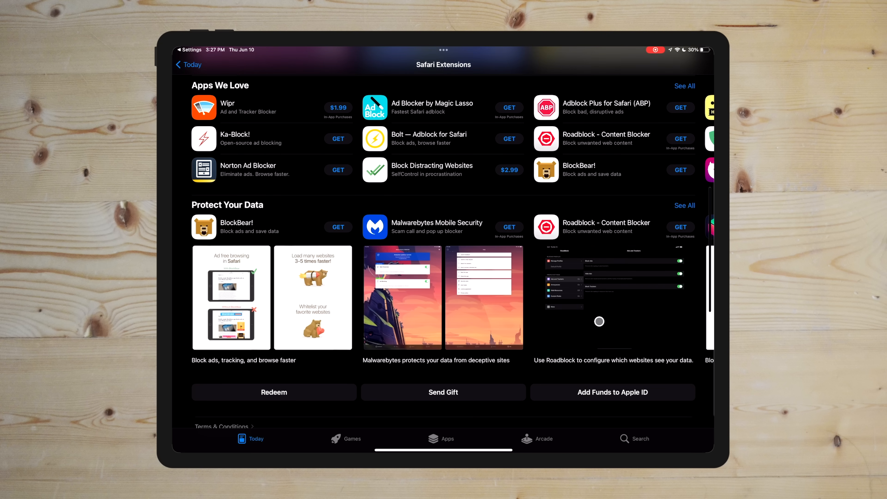
scroll("up", 3)
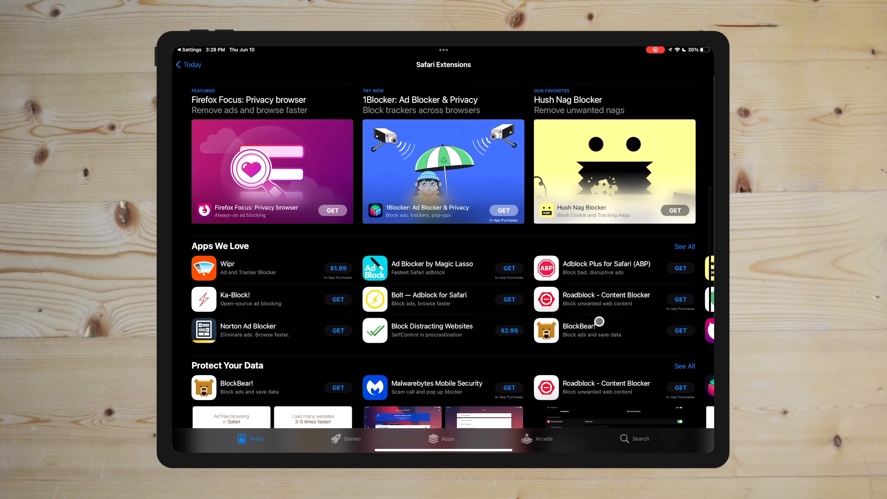